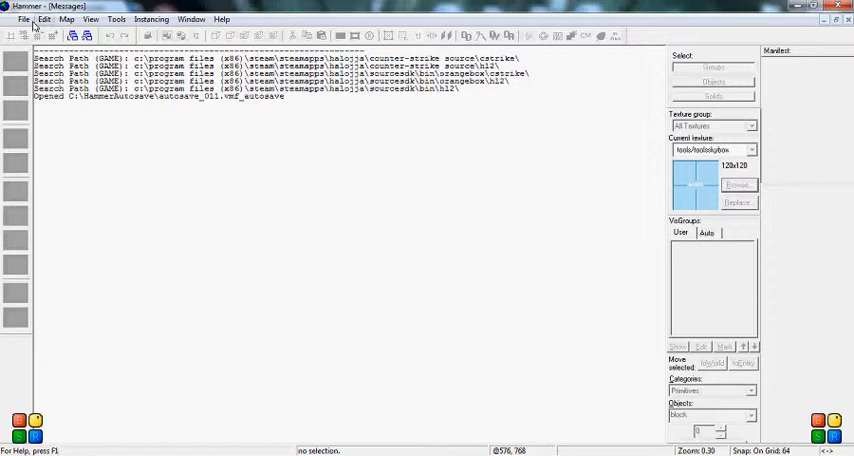
mouse_move(268, 248)
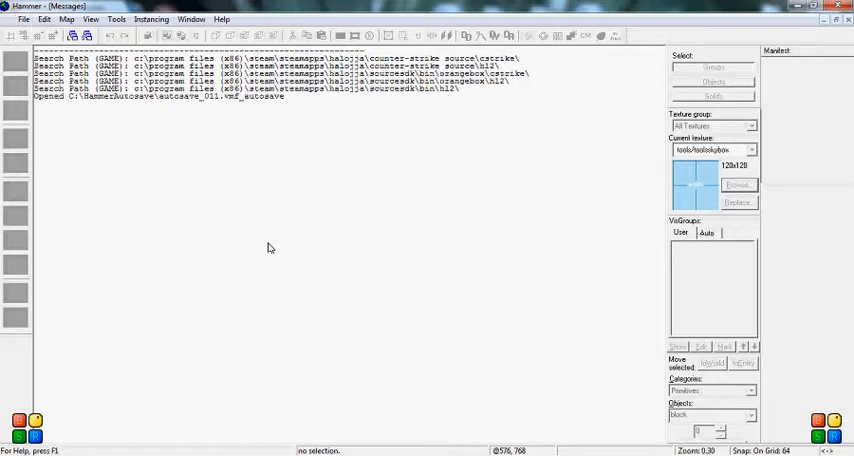
mouse_move(308, 260)
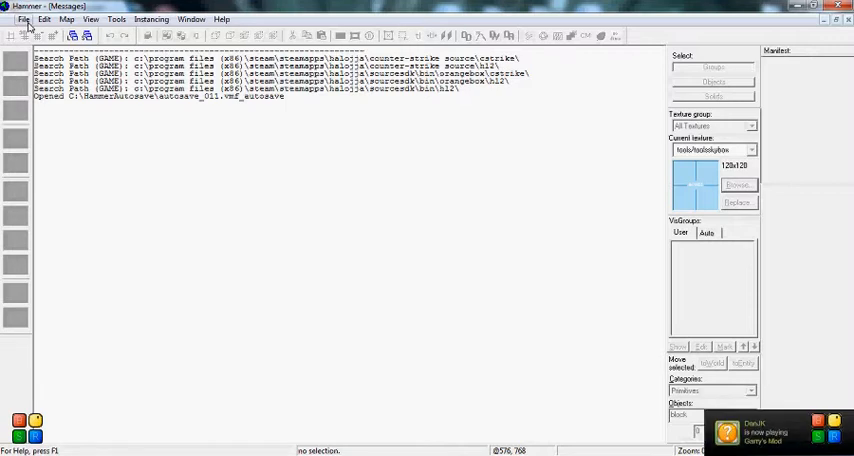
- Create a new blank map from the File menu with camera and grid viewports ready
left_click(24, 20)
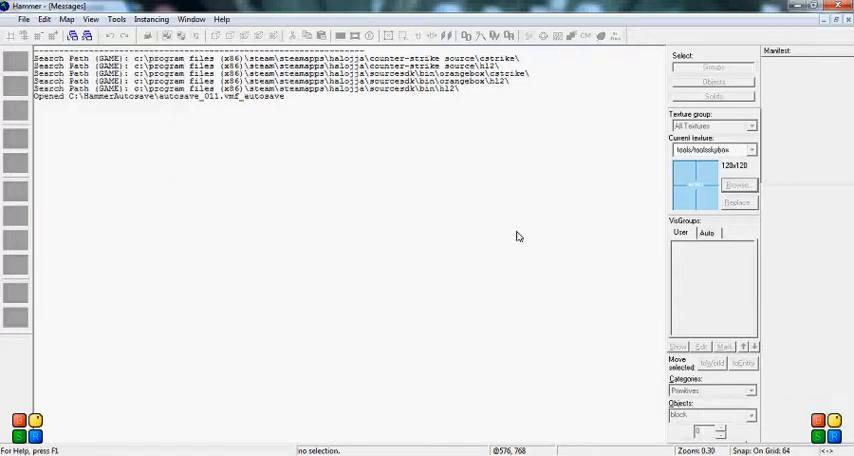
mouse_move(676, 216)
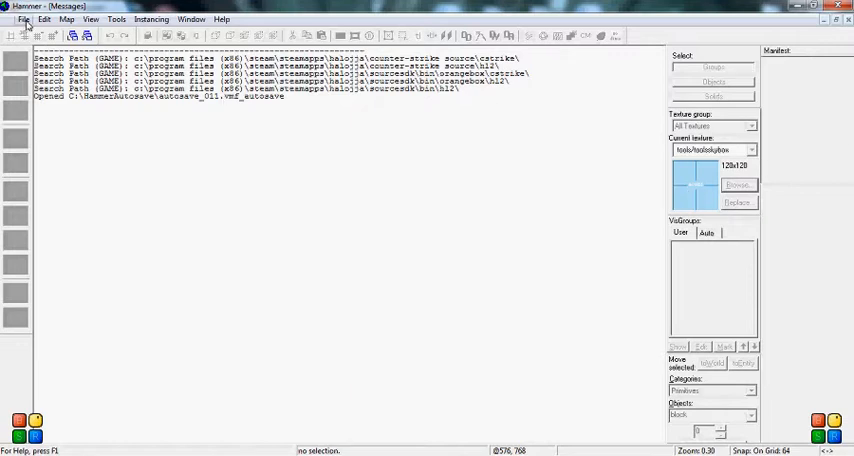
left_click(24, 18)
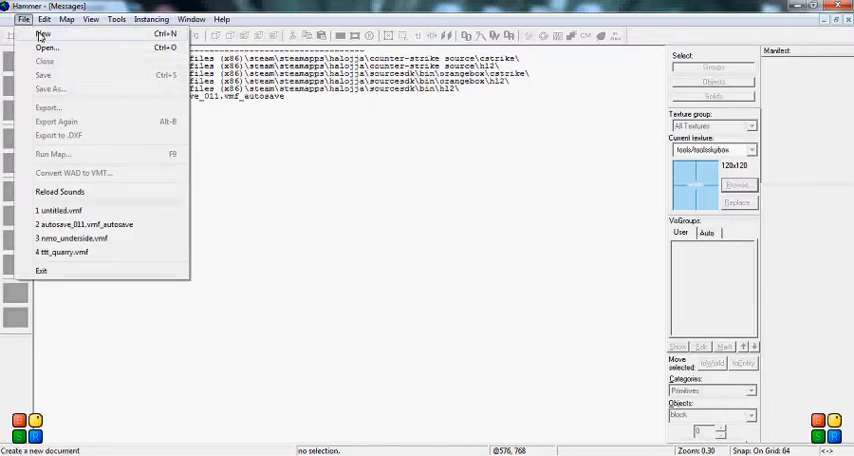
left_click(42, 32)
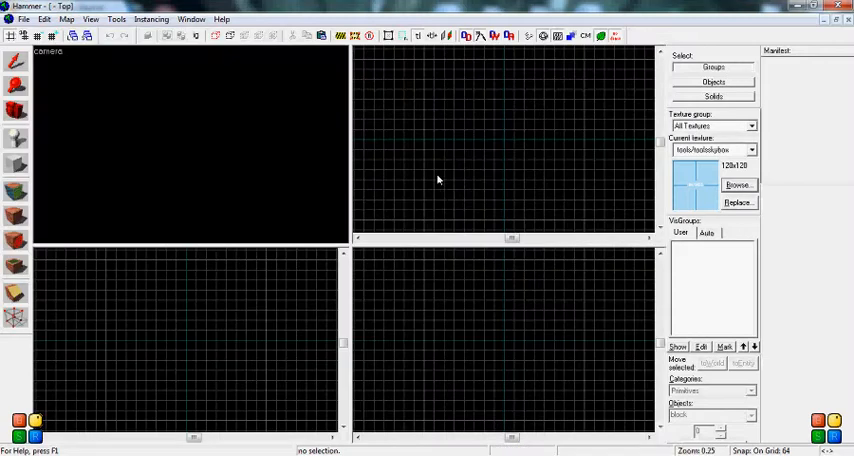
mouse_move(516, 96)
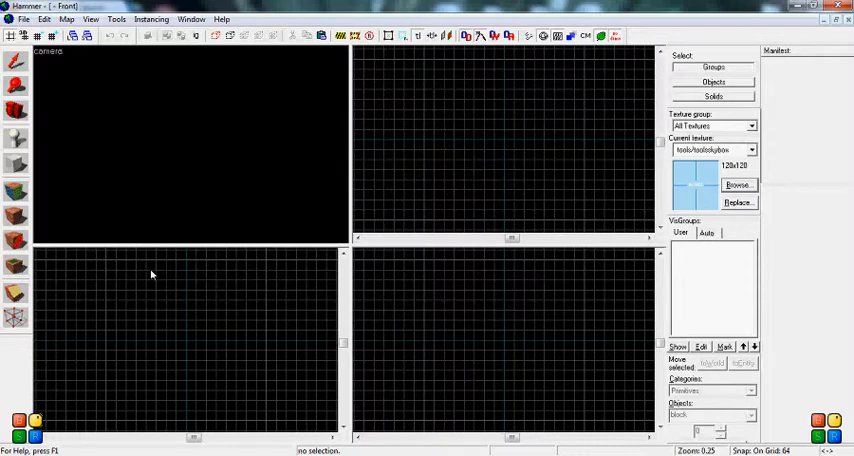
left_click(384, 184)
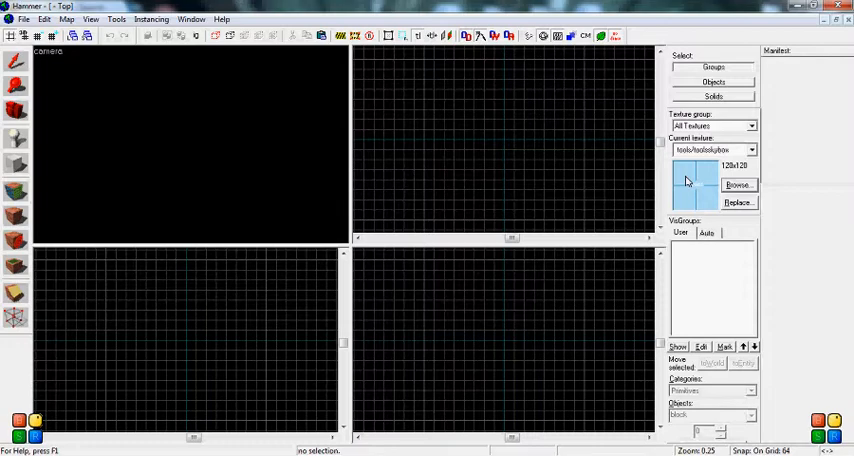
- Browse the texture collection, scrolling through brick wall textures for the map
left_click(736, 184)
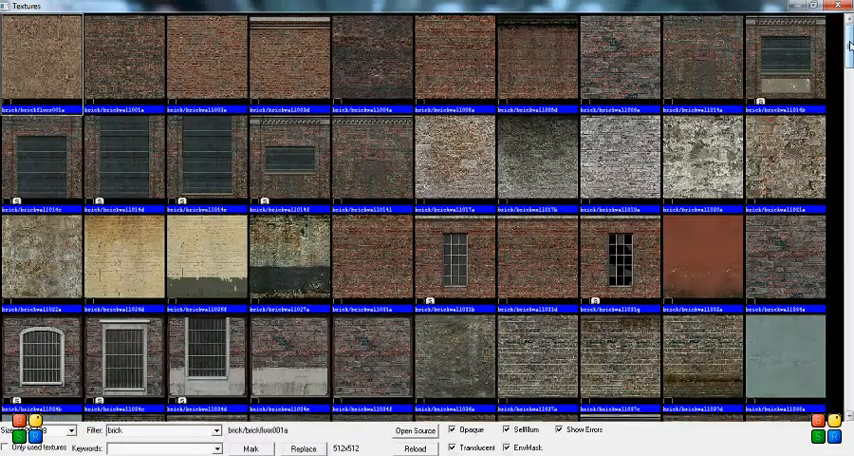
scroll("down", 3)
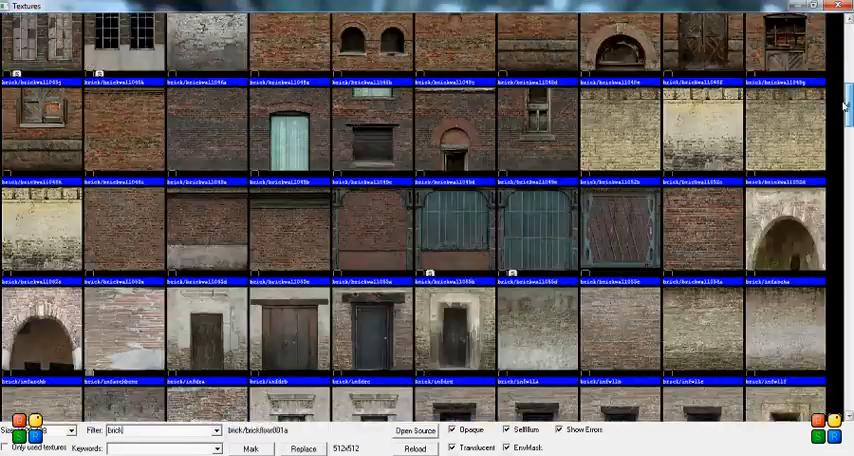
left_click(846, 6)
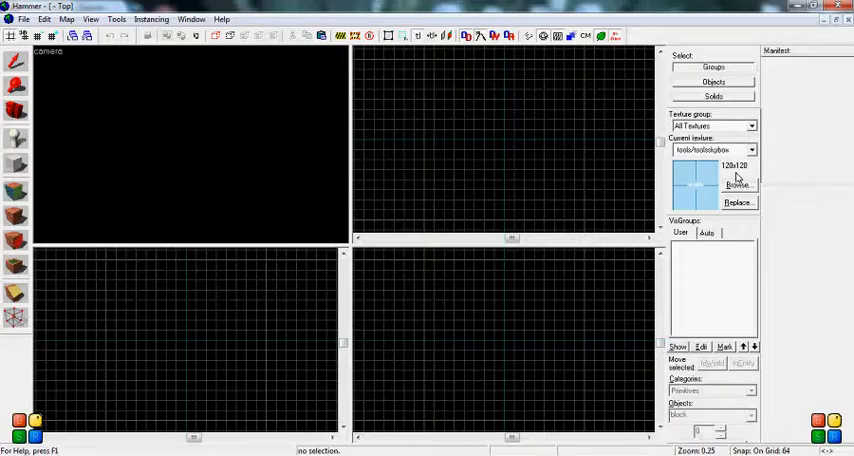
left_click(738, 184)
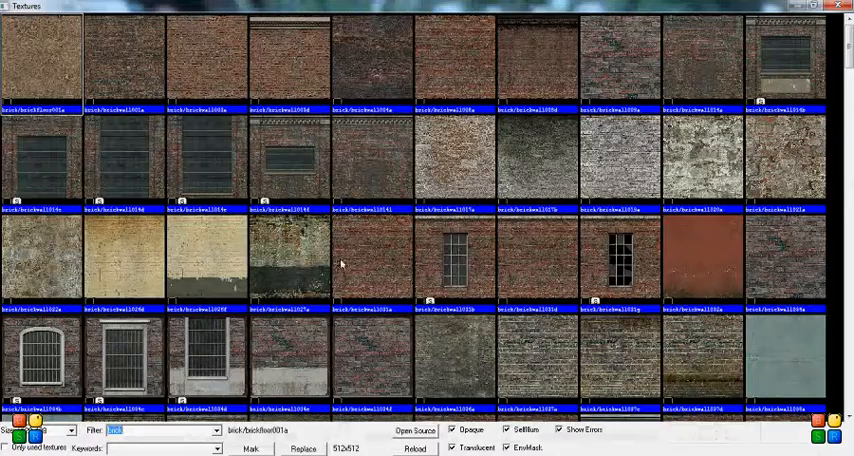
mouse_move(698, 122)
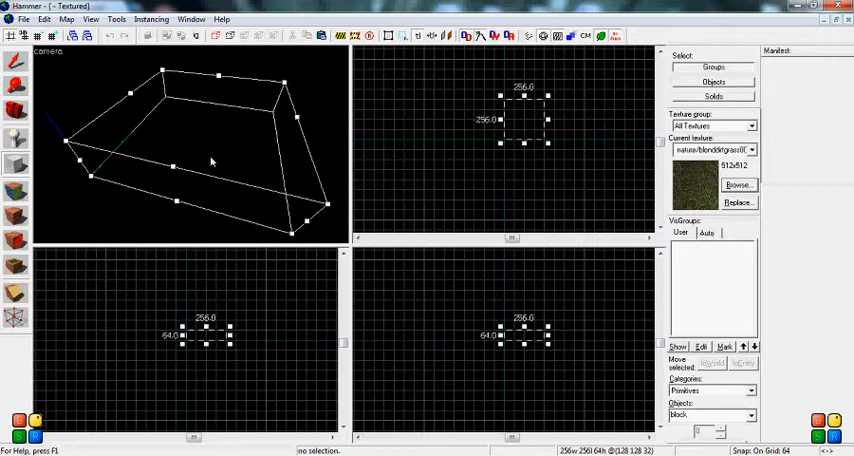
mouse_move(222, 160)
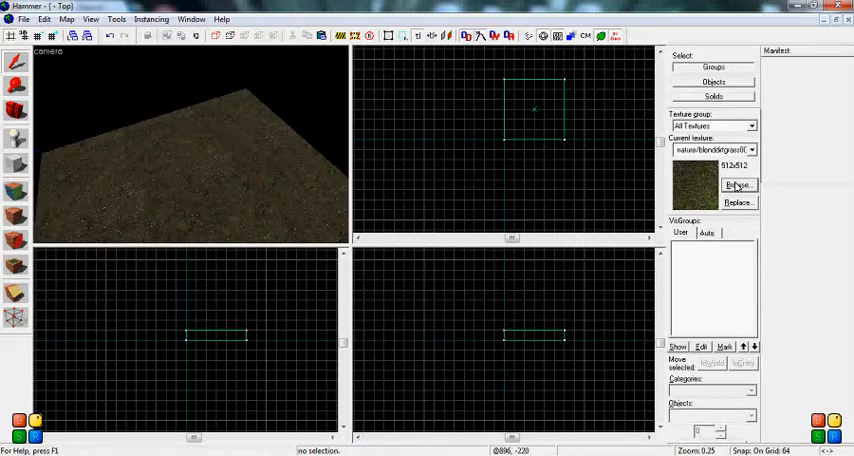
- Pick the brick/brickwall001a texture and place a wall brush on the floor edge
left_click(738, 184)
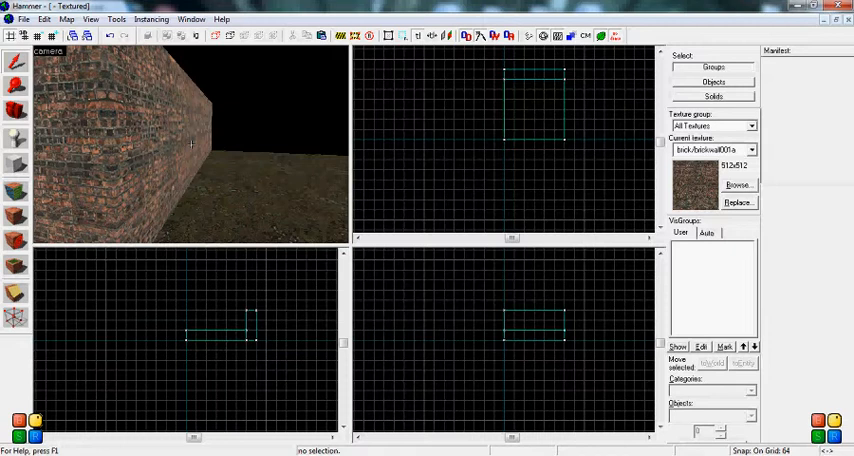
left_click(184, 144)
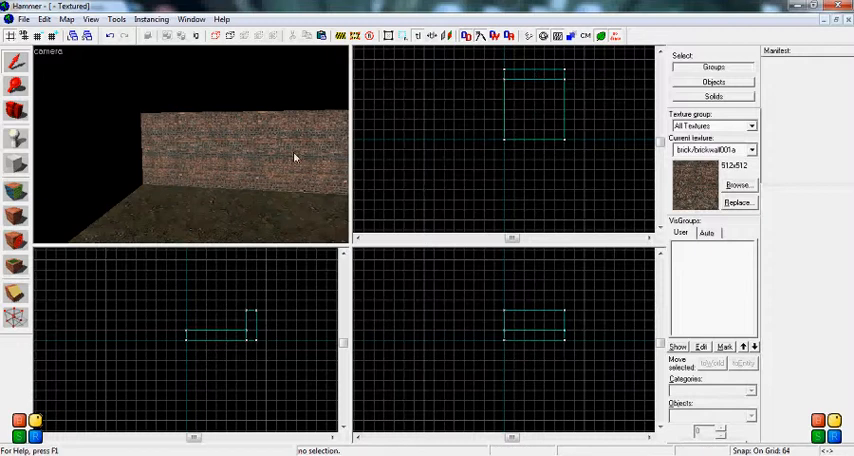
mouse_move(44, 88)
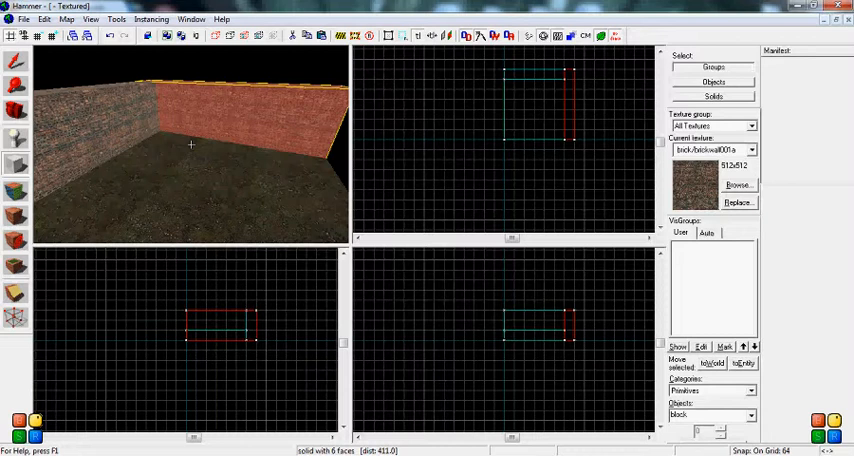
left_click(14, 164)
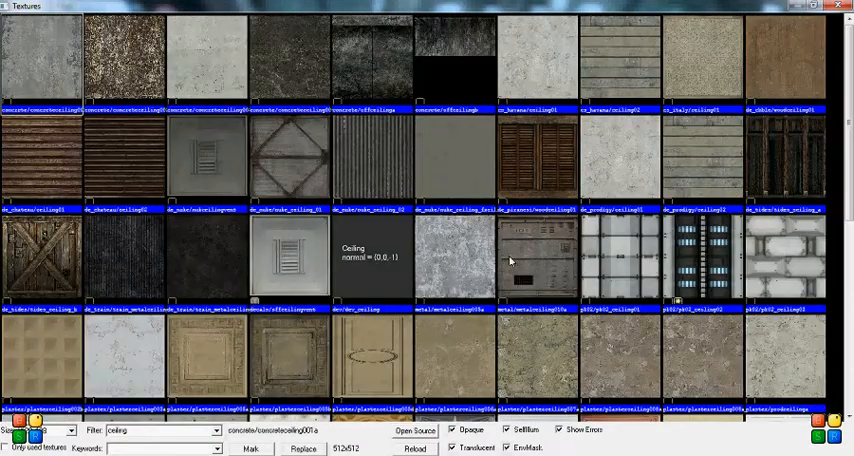
mouse_move(304, 68)
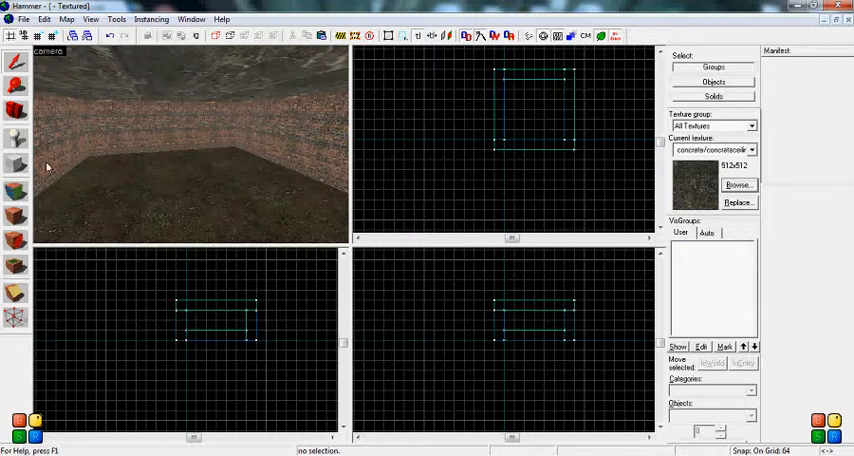
mouse_move(186, 156)
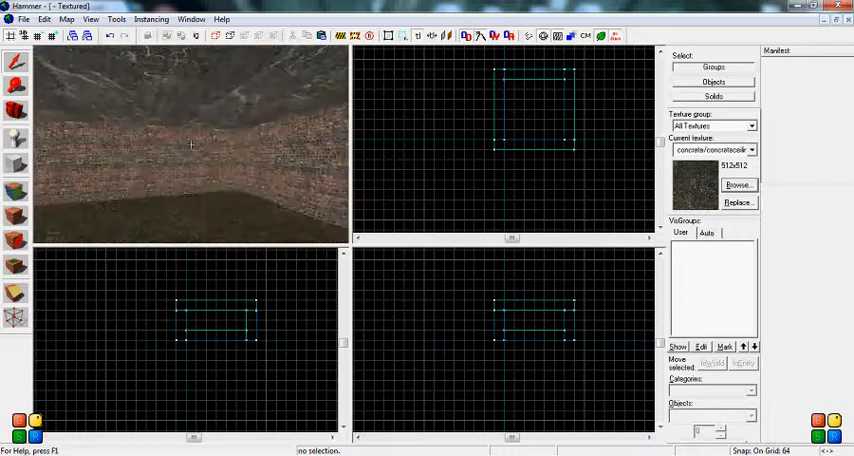
- Pull the 3D camera back to view the closed room from outside
left_click_drag(190, 150, 200, 100)
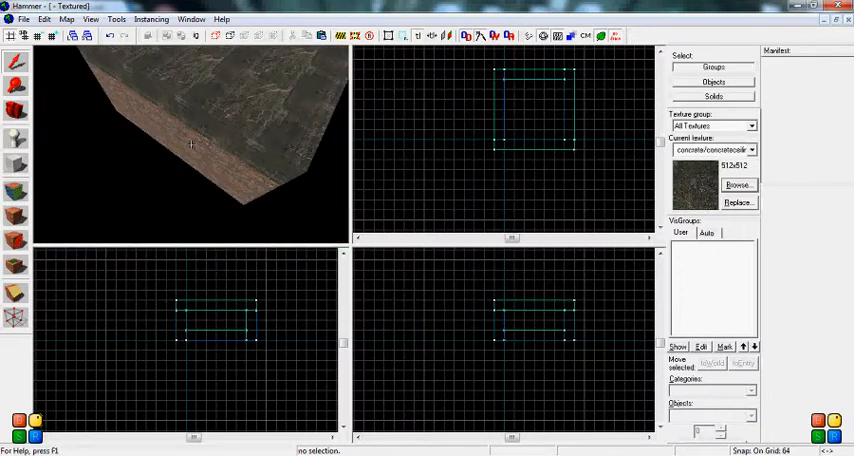